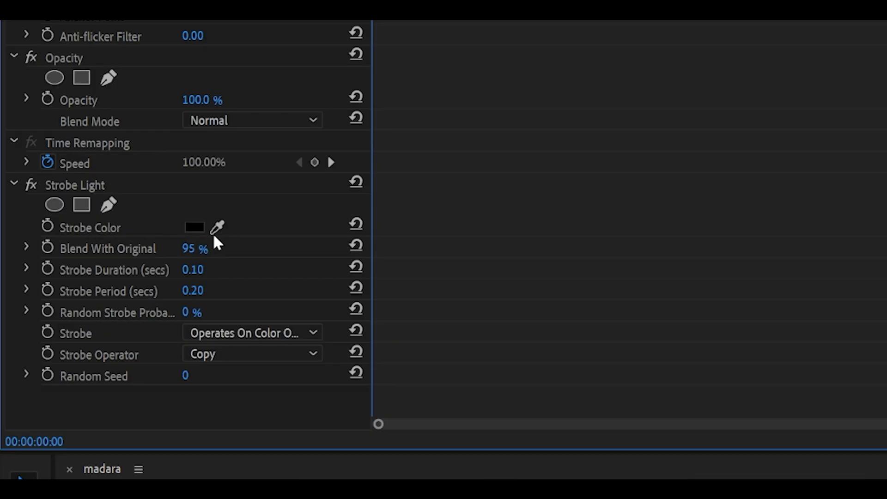
mouse_move(199, 239)
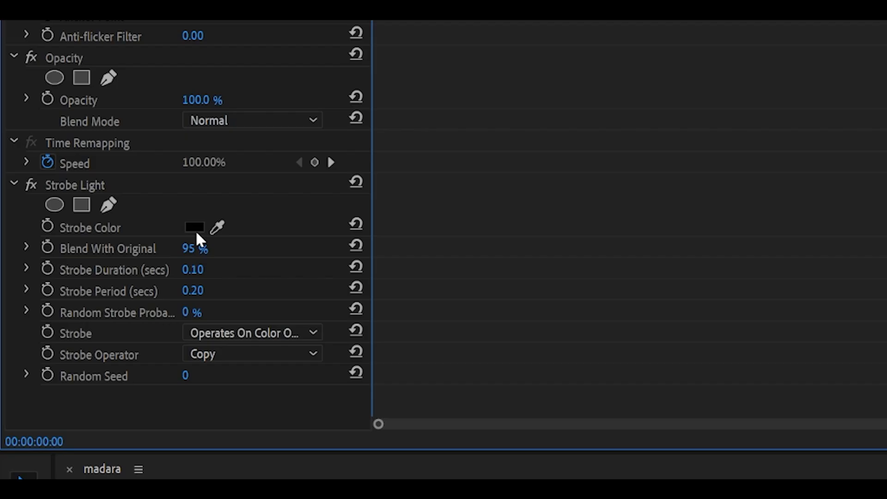
Keep the video clip's Strobe Light colour black and move to the TEXT graphic
left_click(195, 227)
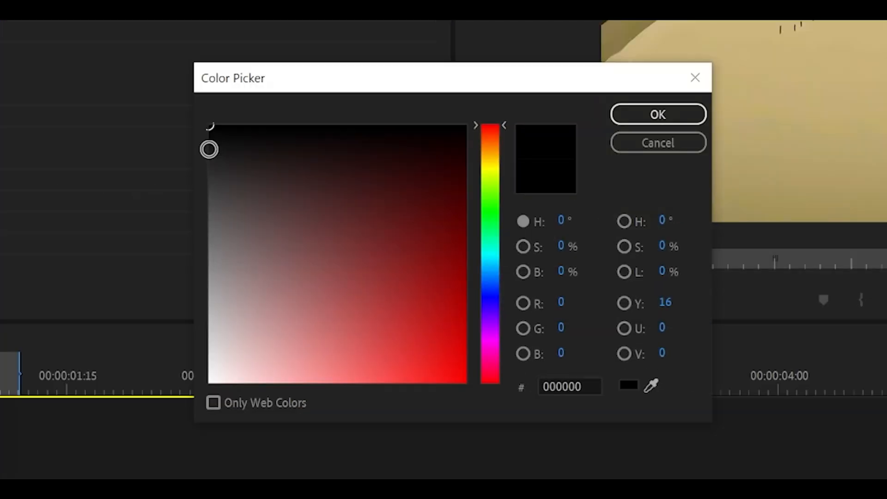
left_click(657, 113)
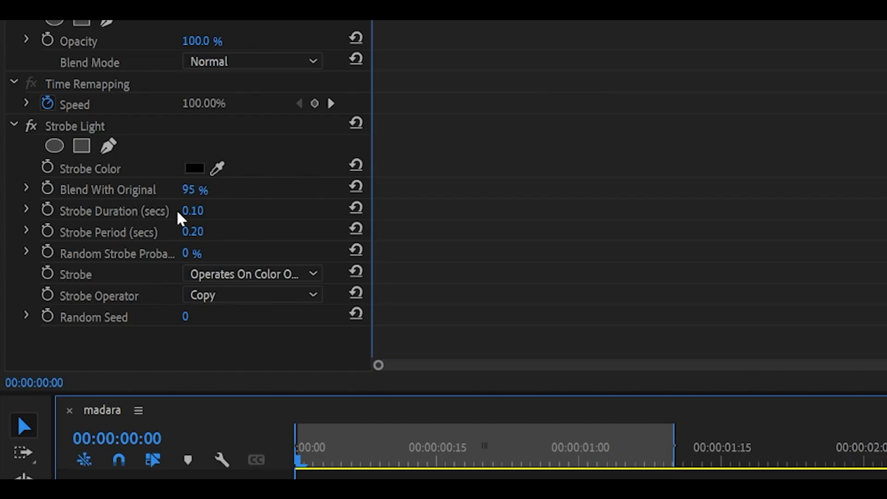
mouse_move(116, 238)
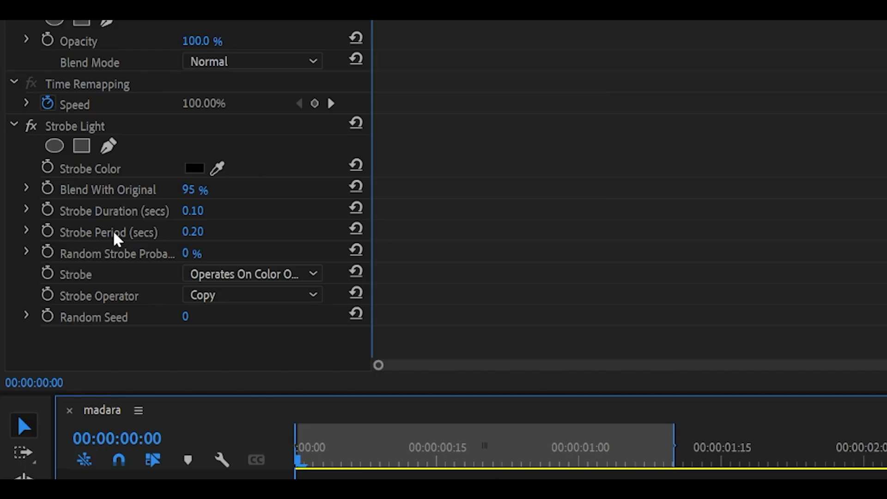
mouse_move(203, 251)
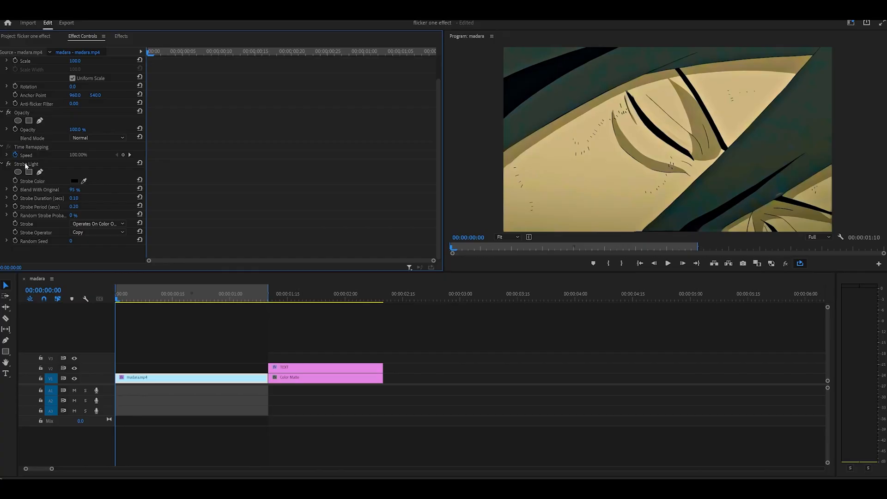
right_click(27, 164)
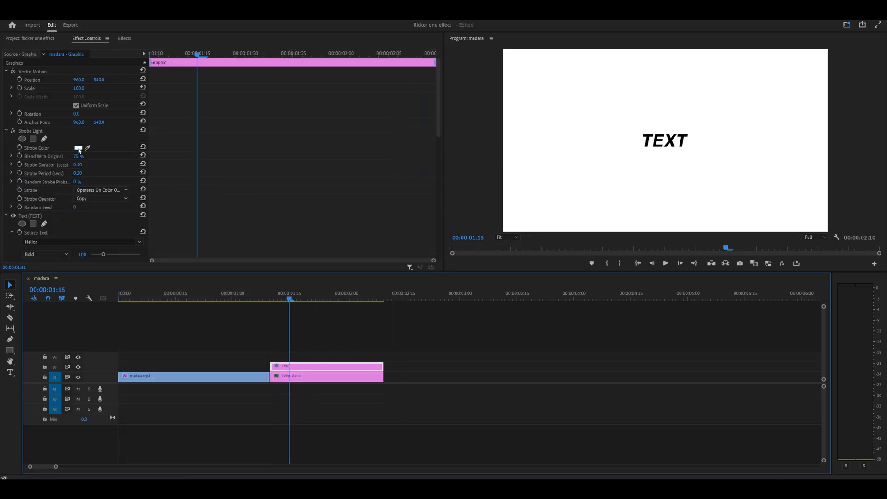
Confirm the TEXT graphic's Strobe Color as white in the Color Picker
left_click(78, 148)
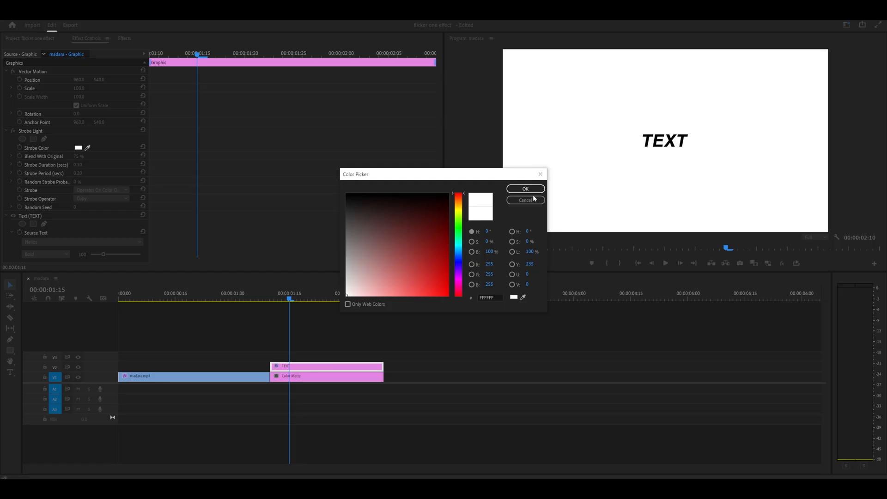
left_click(523, 188)
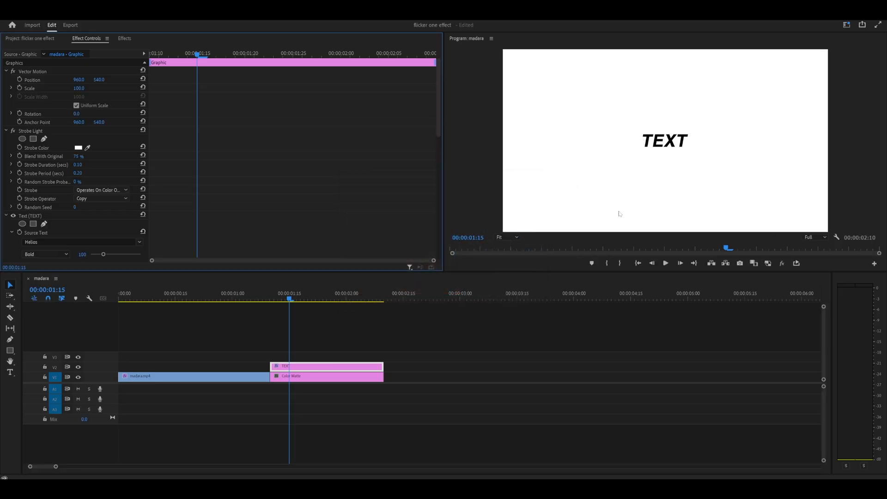
left_click(78, 148)
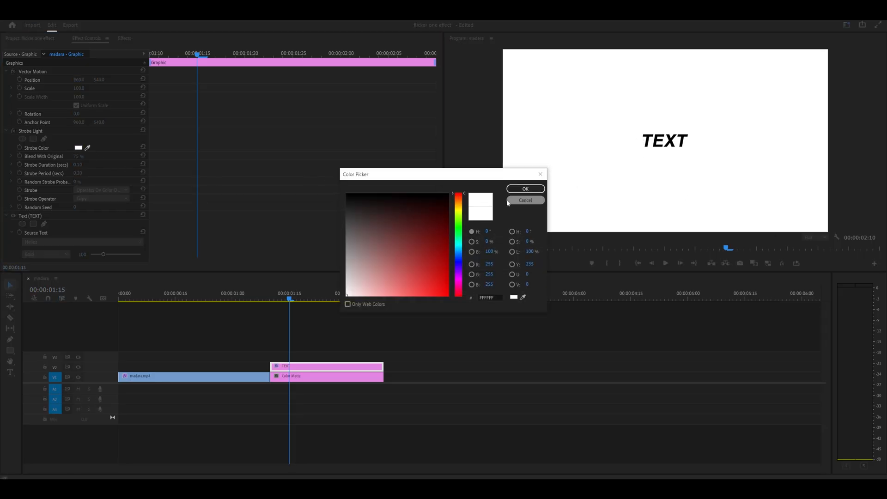
mouse_move(511, 203)
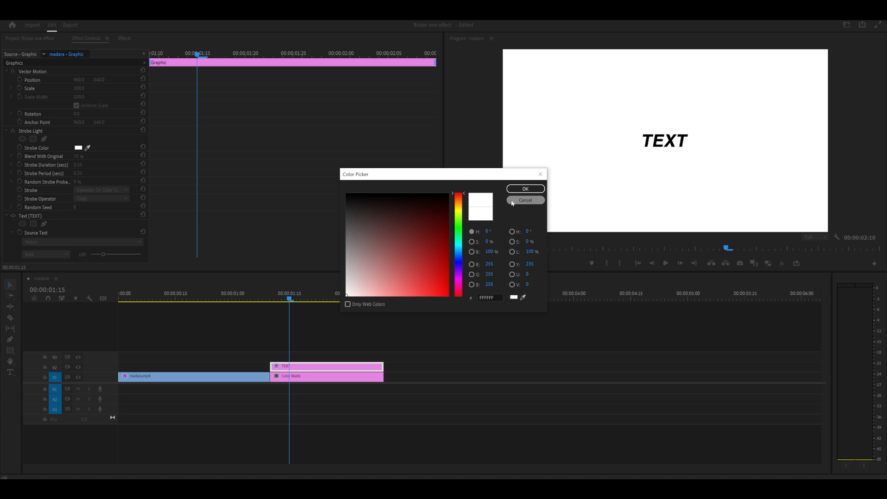
left_click(525, 188)
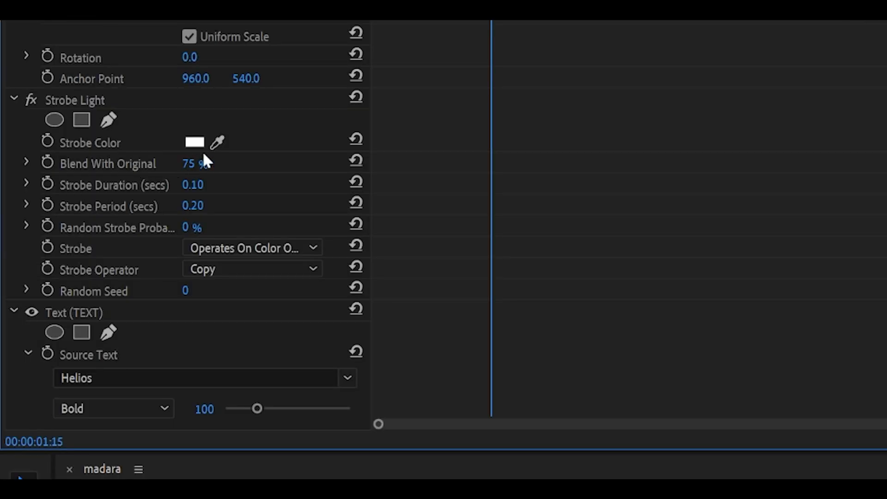
mouse_move(721, 231)
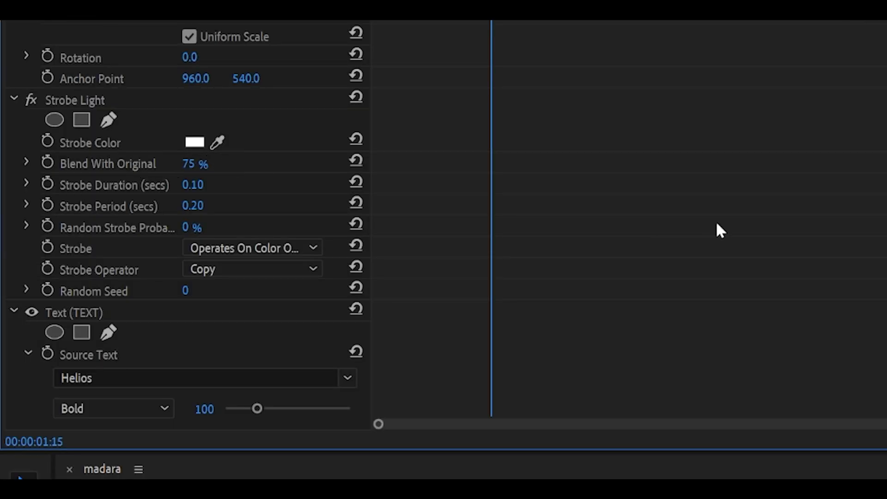